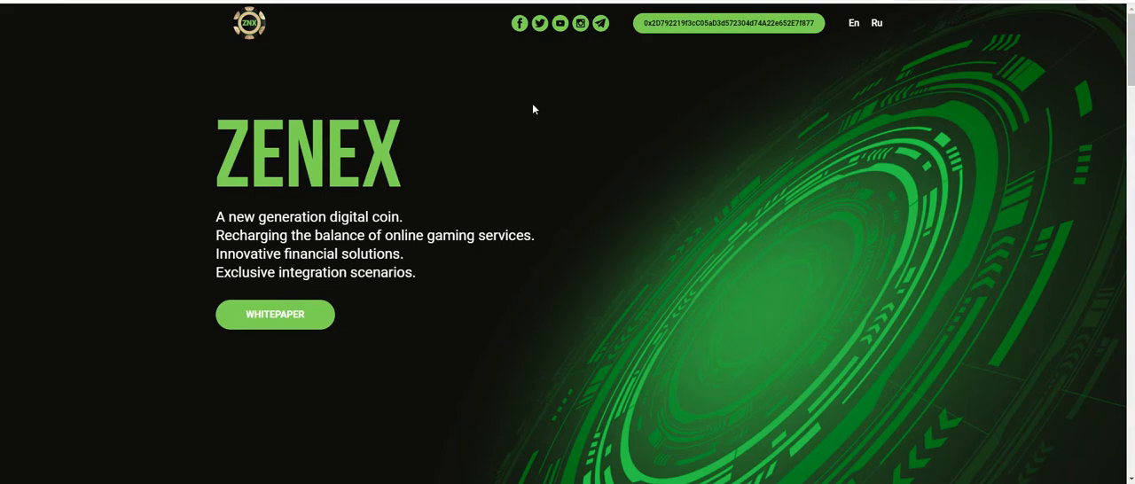
scroll(down, 3)
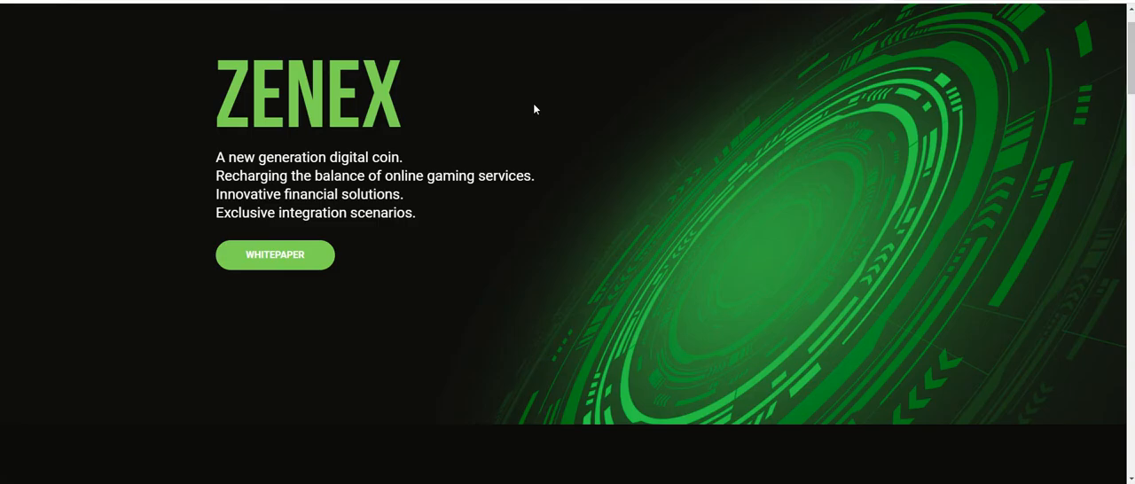
scroll(down, 3)
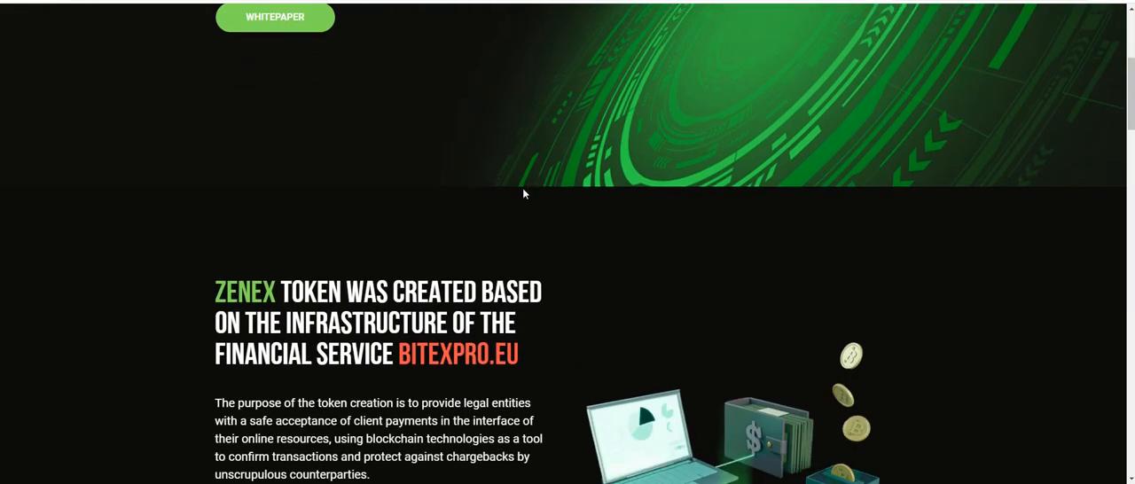
scroll(down, 3)
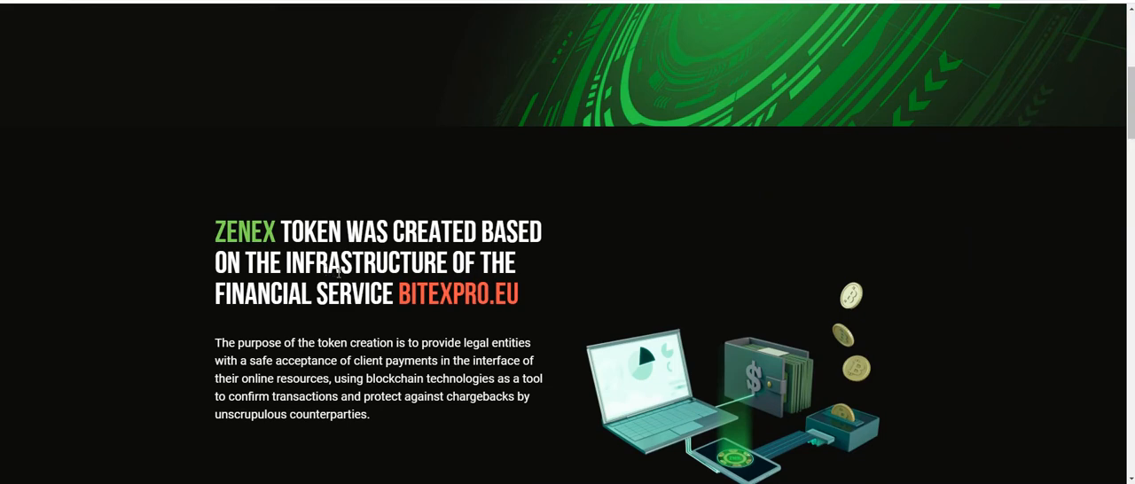
scroll(down, 3)
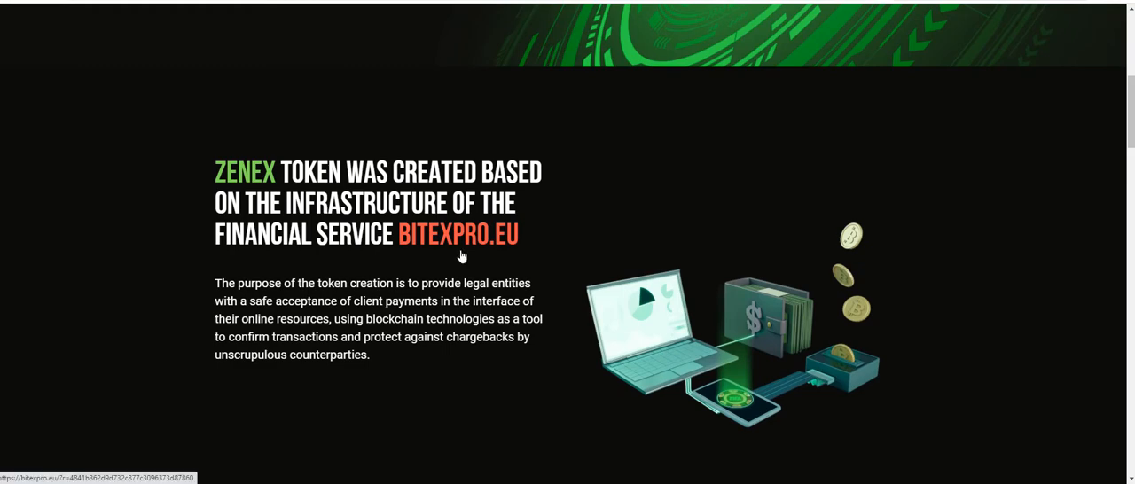
scroll(down, 3)
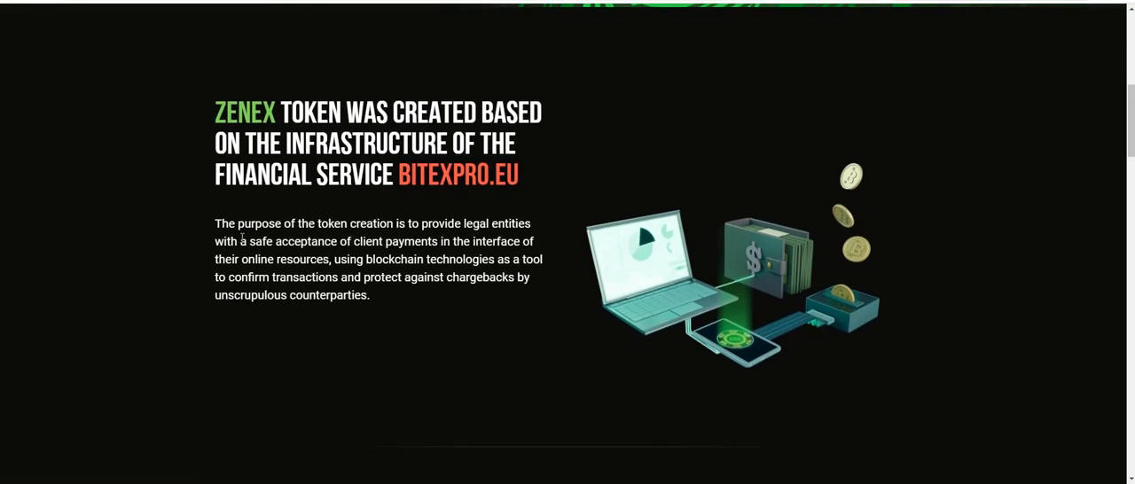
scroll(down, 3)
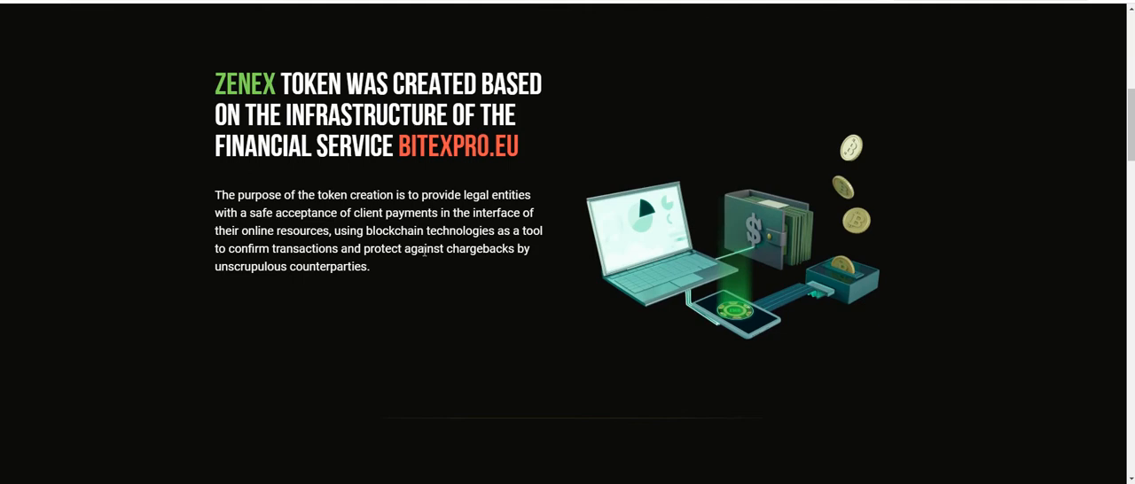
scroll(down, 3)
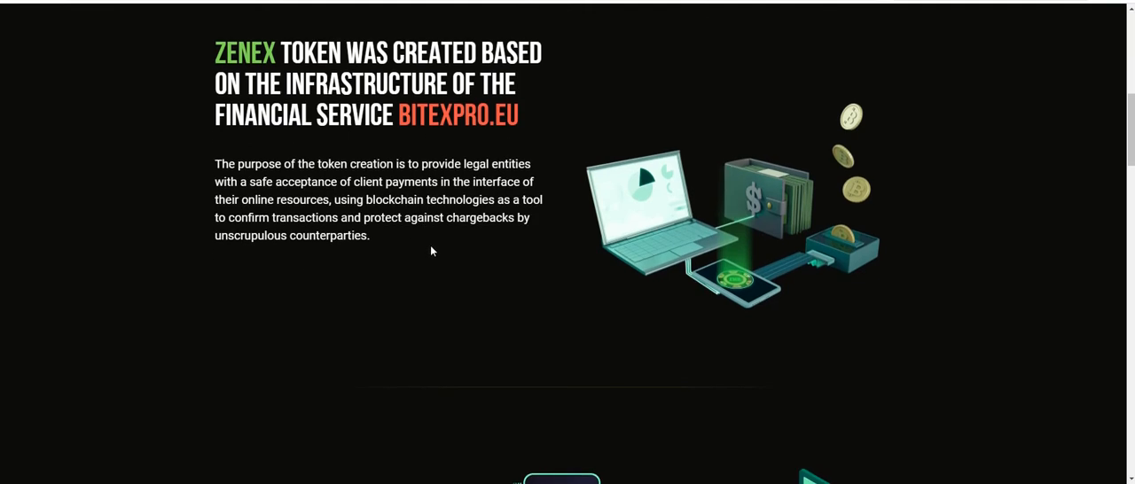
mouse_move(435, 248)
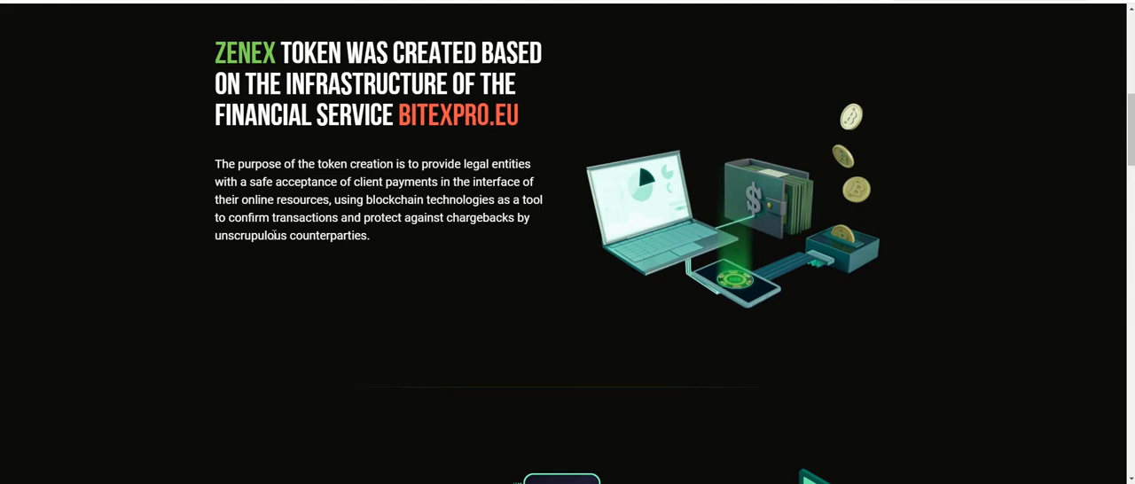
mouse_move(384, 237)
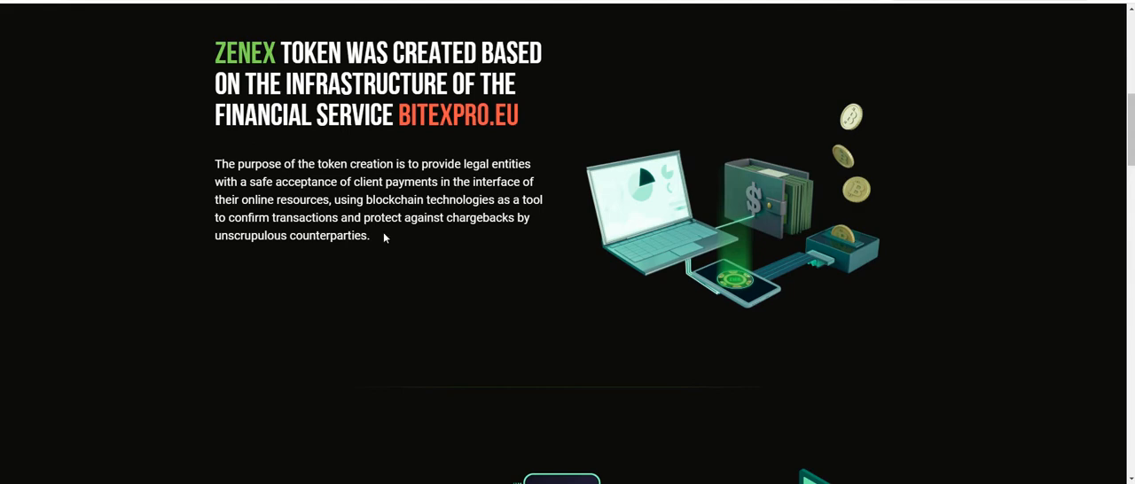
mouse_move(478, 240)
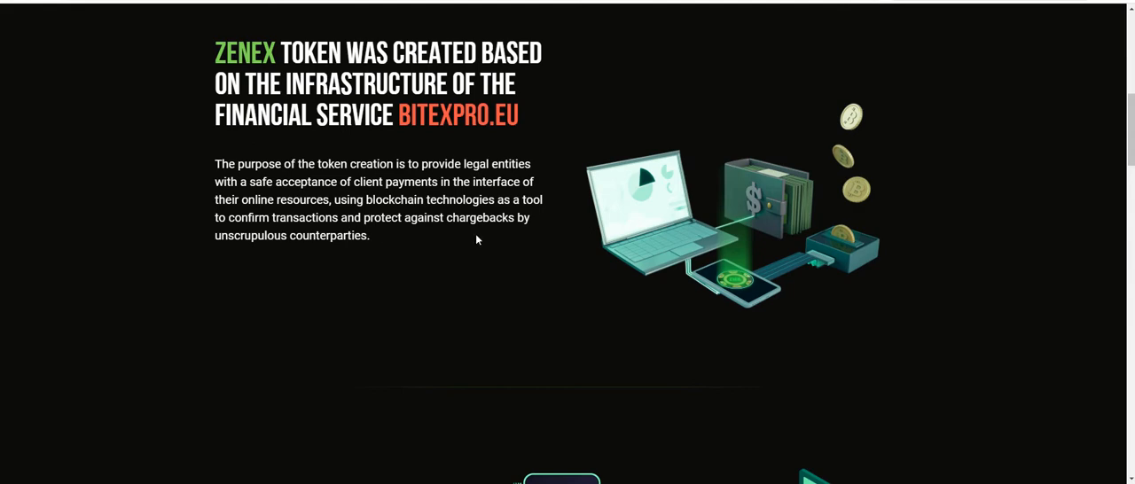
mouse_move(305, 258)
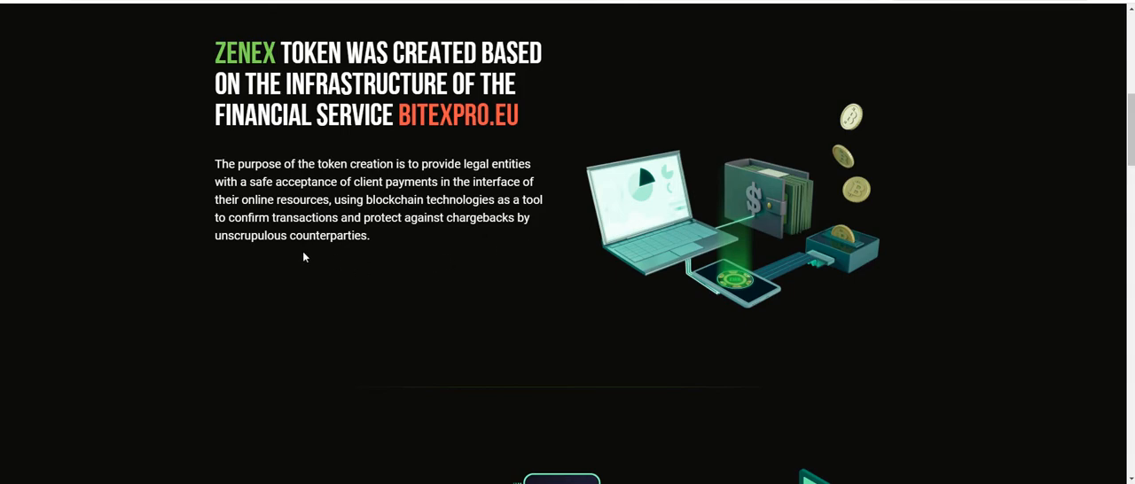
mouse_move(329, 258)
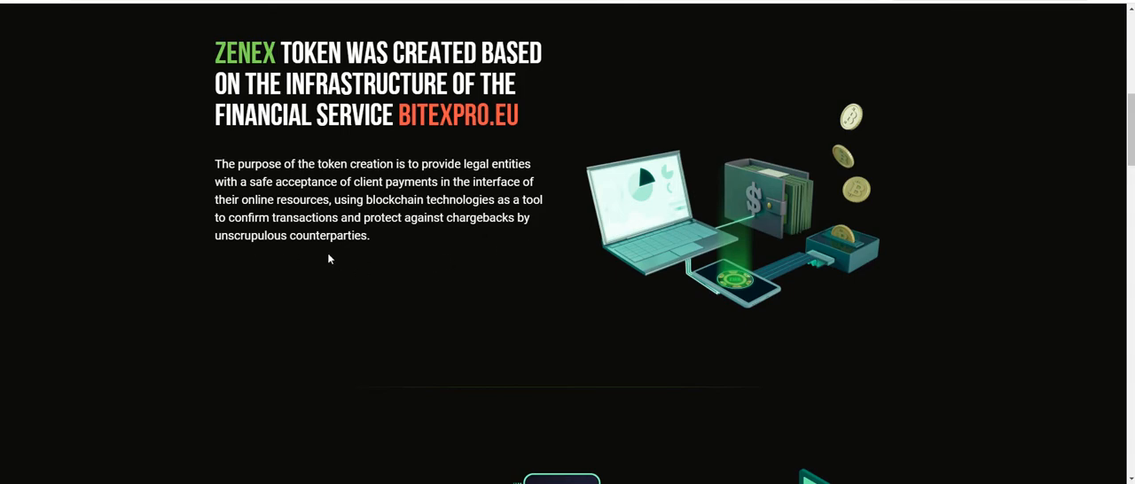
mouse_move(370, 258)
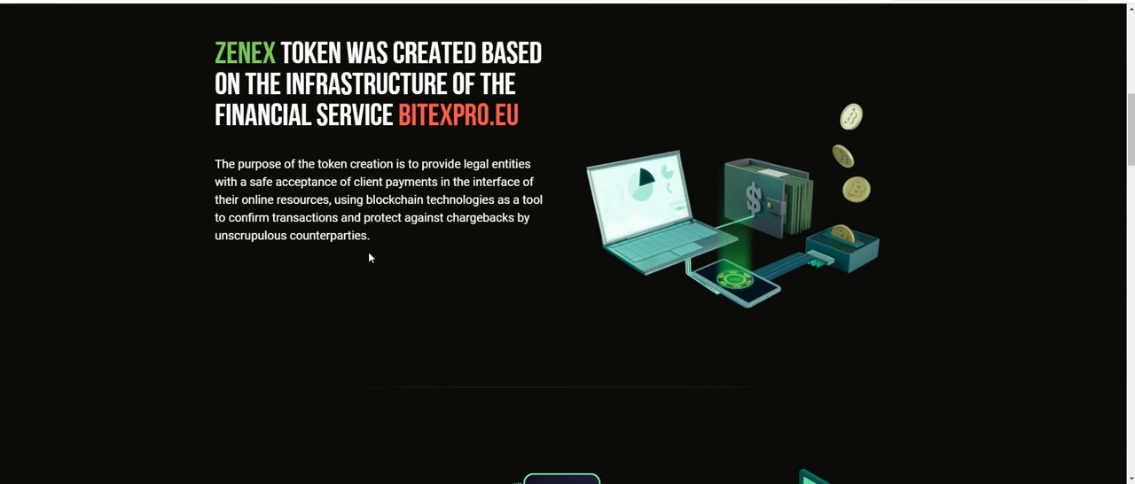
scroll(down, 3)
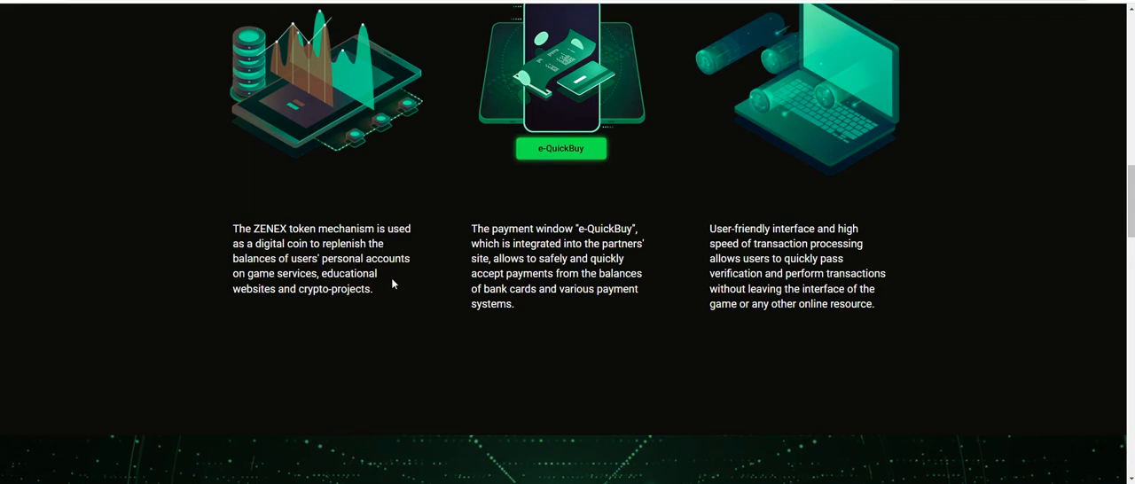
mouse_move(282, 309)
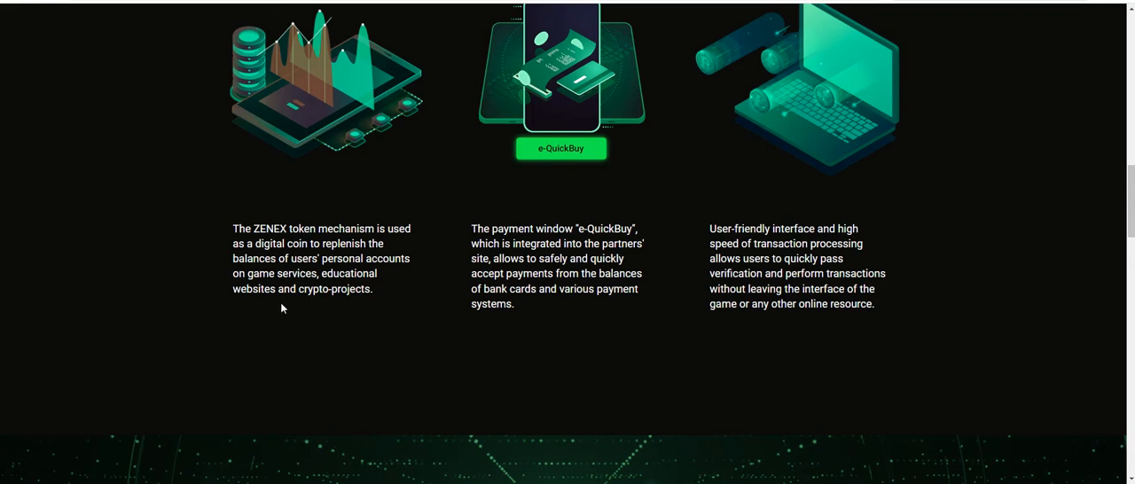
mouse_move(309, 300)
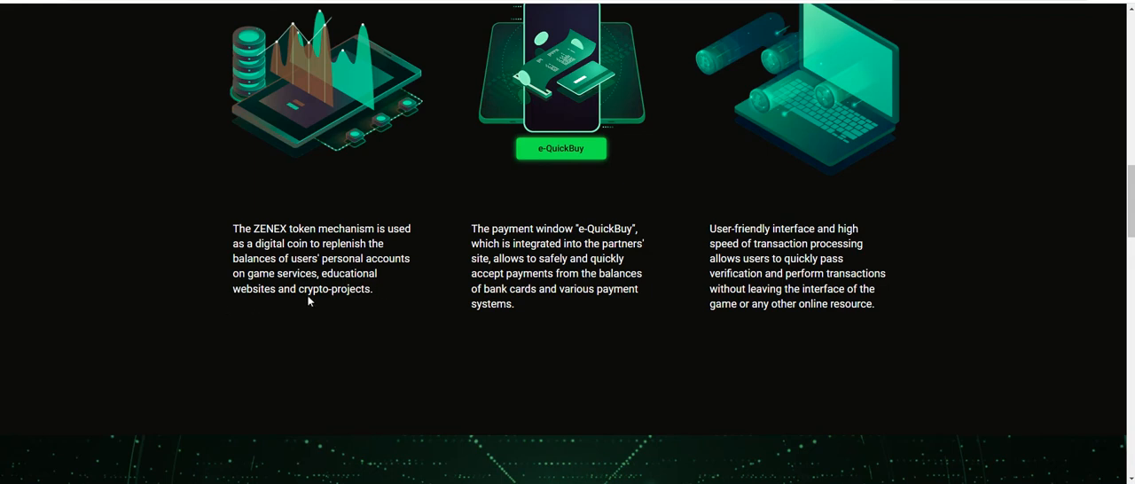
mouse_move(529, 257)
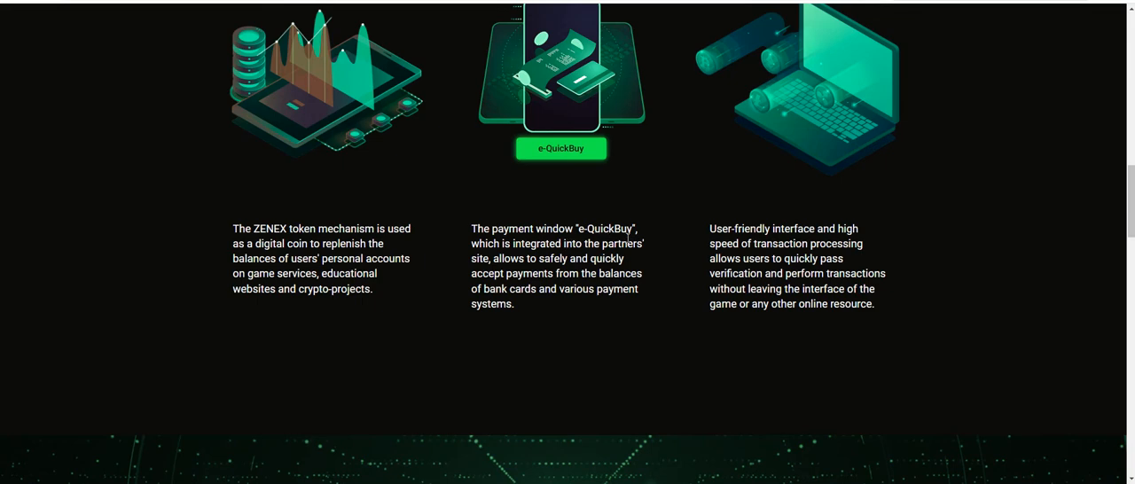
mouse_move(616, 257)
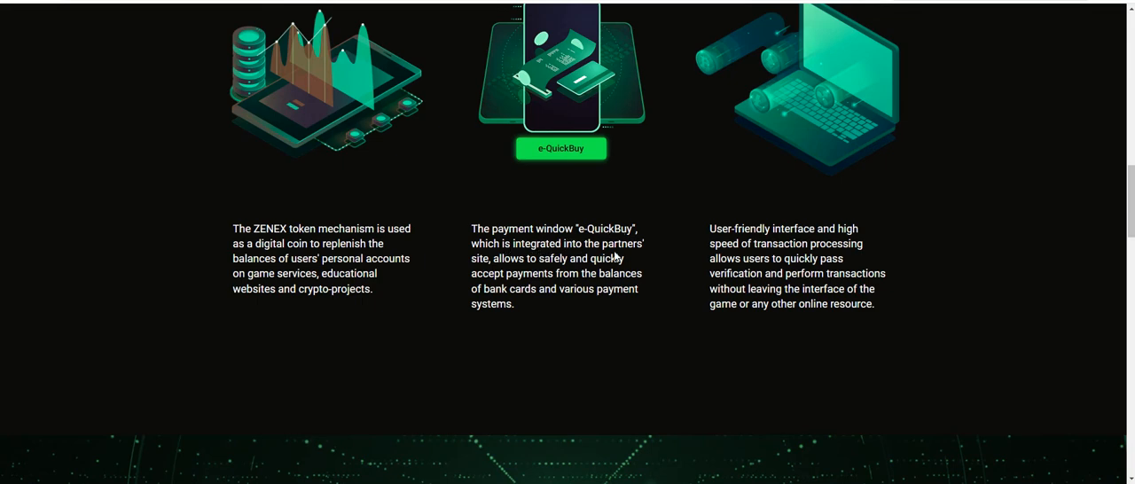
mouse_move(546, 272)
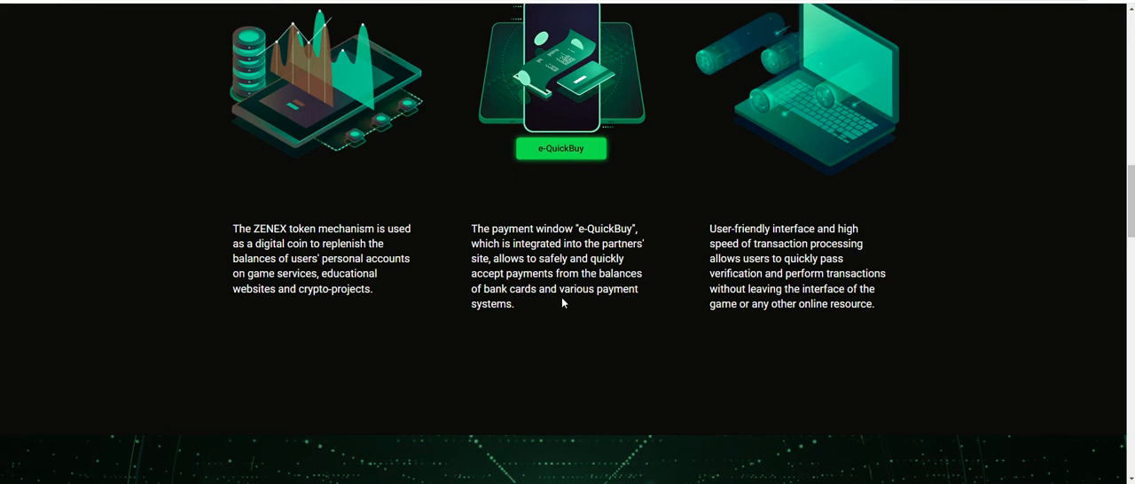
mouse_move(685, 248)
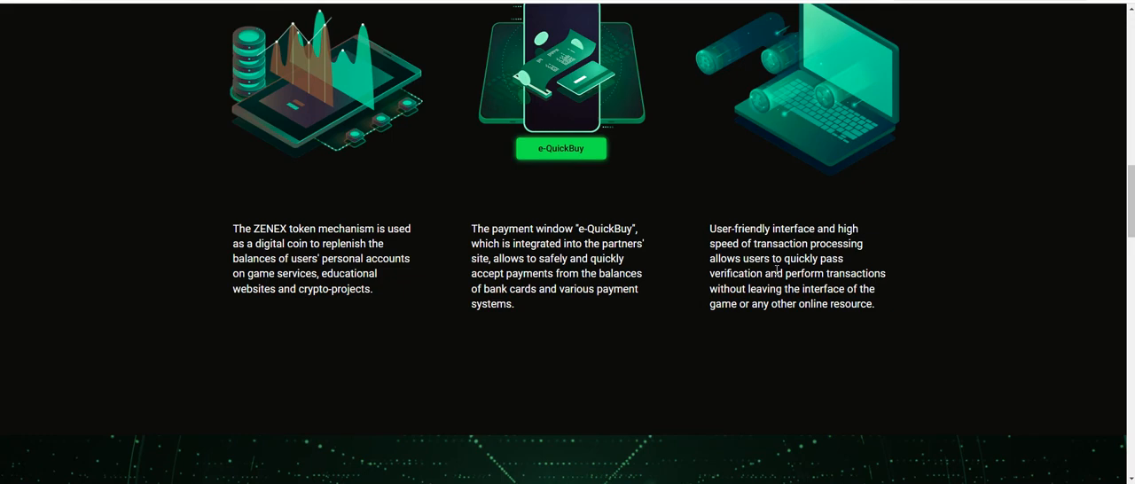
scroll(down, 3)
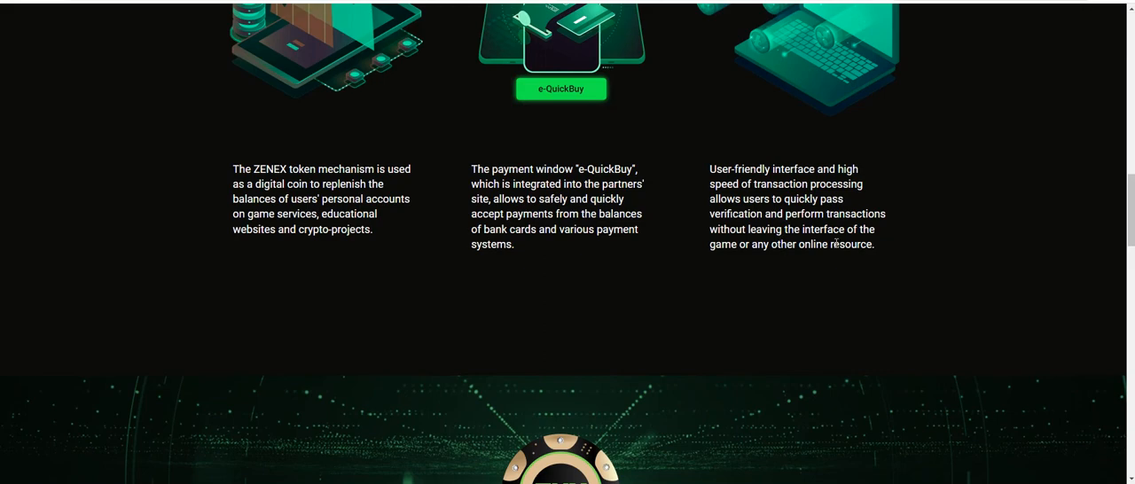
scroll(down, 3)
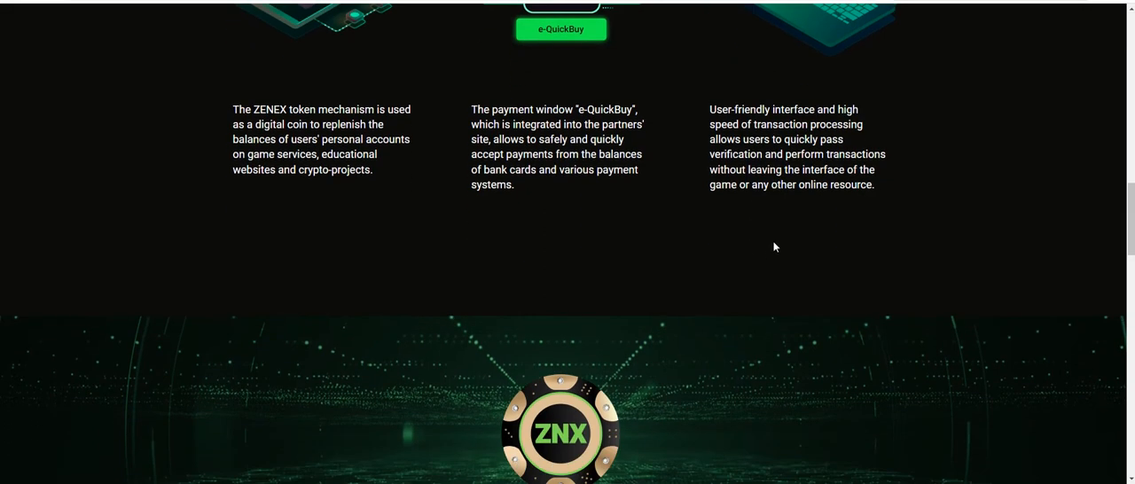
scroll(down, 3)
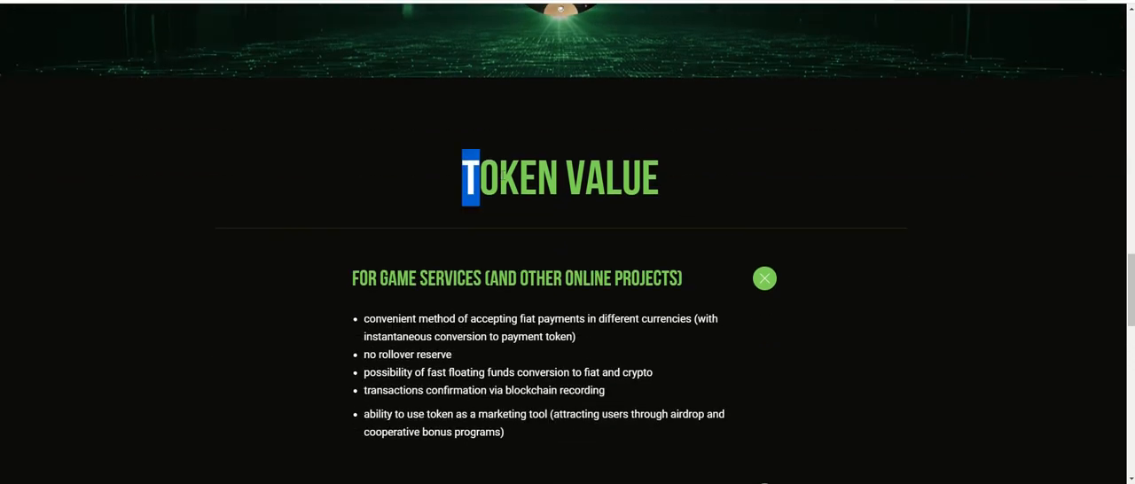
scroll(down, 3)
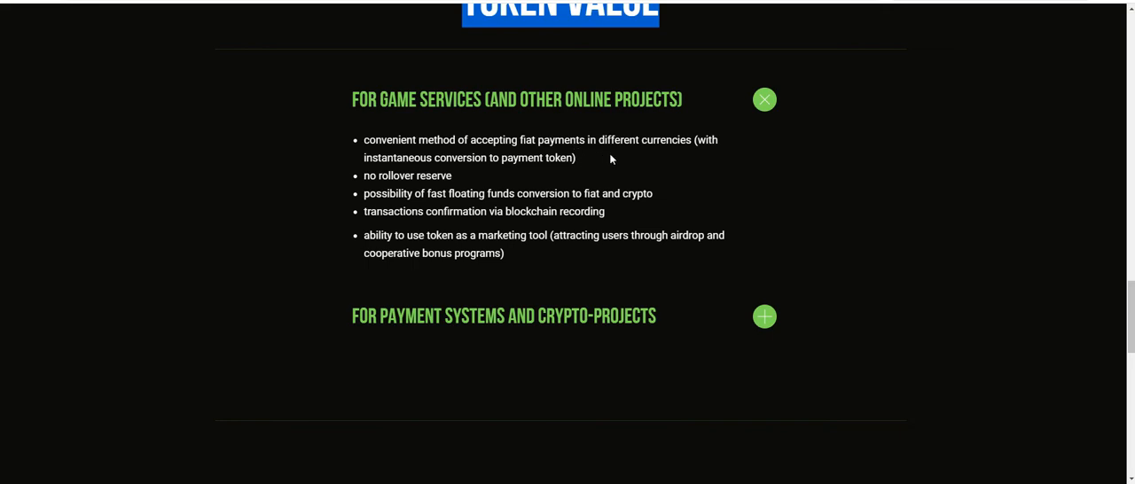
mouse_move(405, 172)
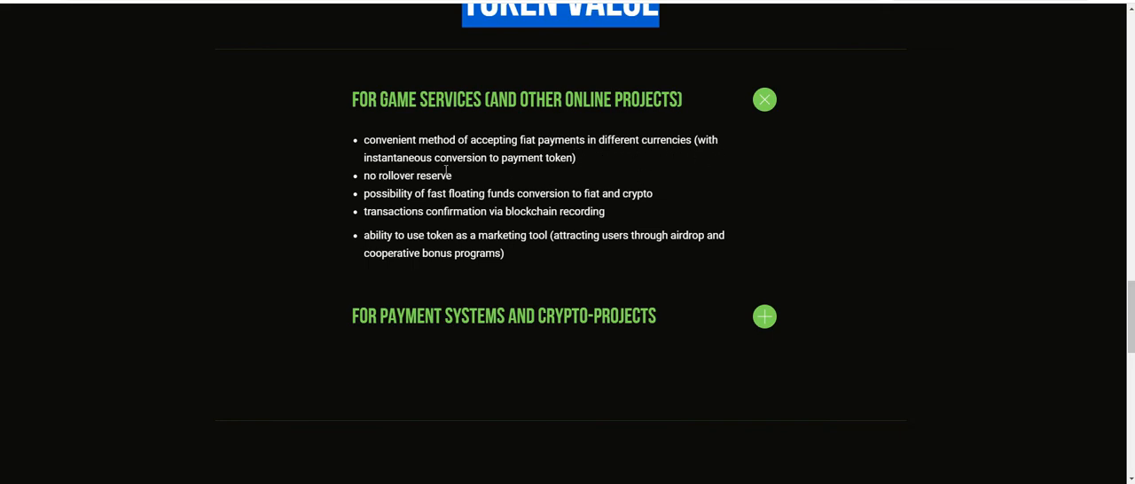
scroll(down, 3)
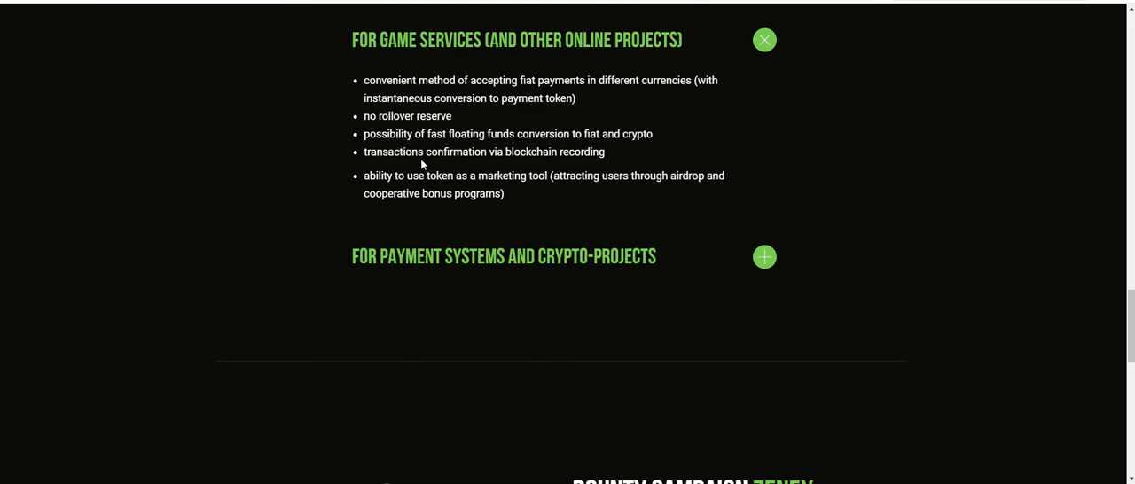
mouse_move(452, 166)
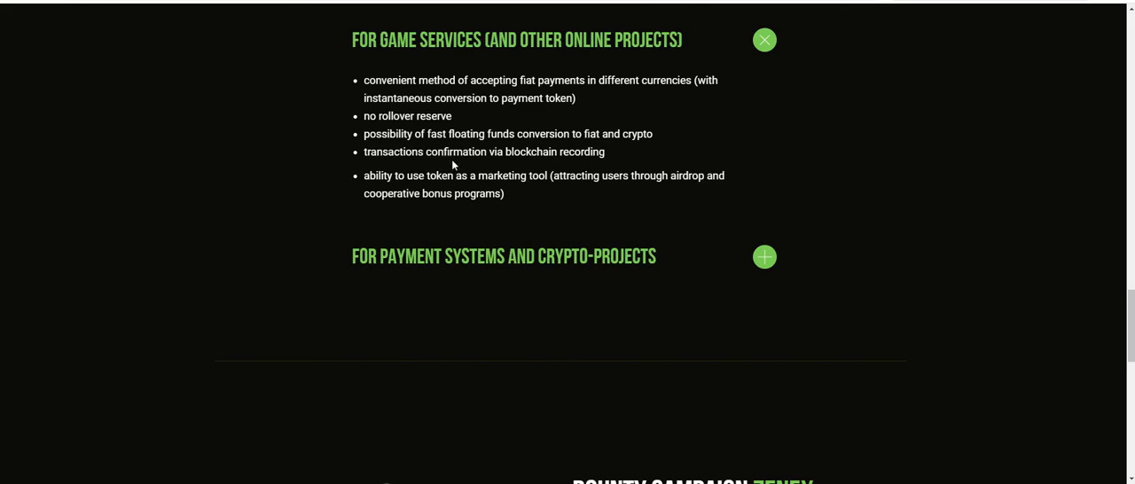
scroll(down, 3)
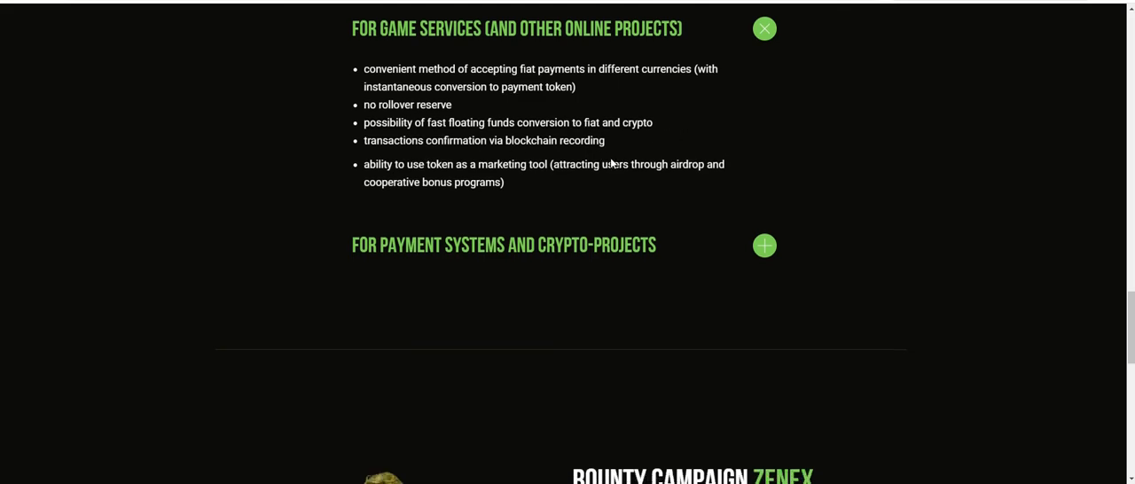
scroll(down, 3)
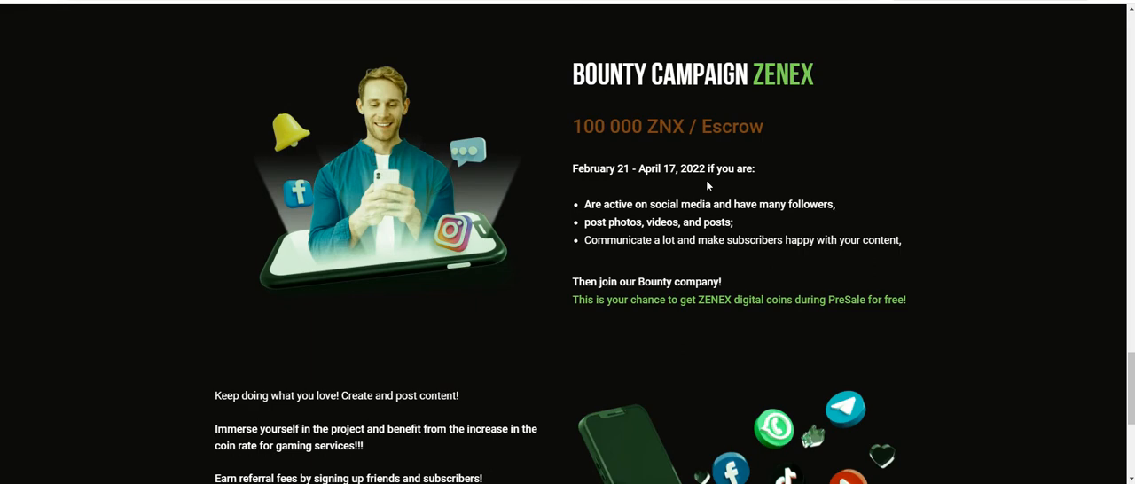
mouse_move(638, 184)
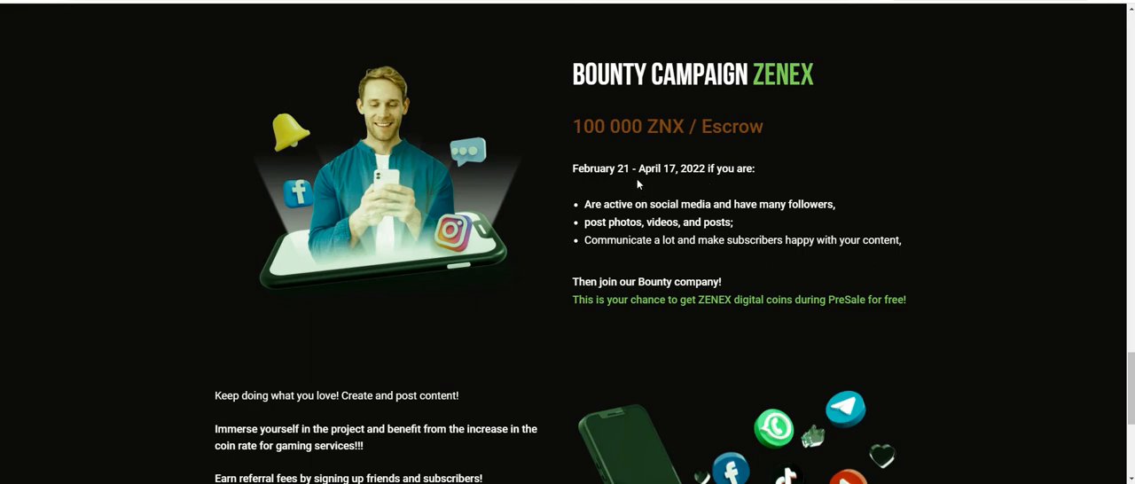
mouse_move(714, 190)
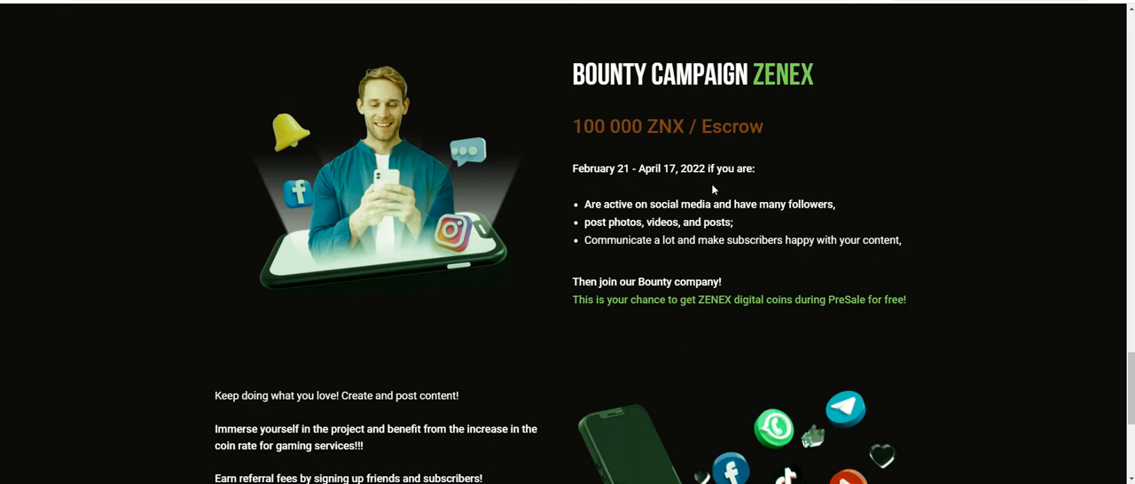
scroll(down, 3)
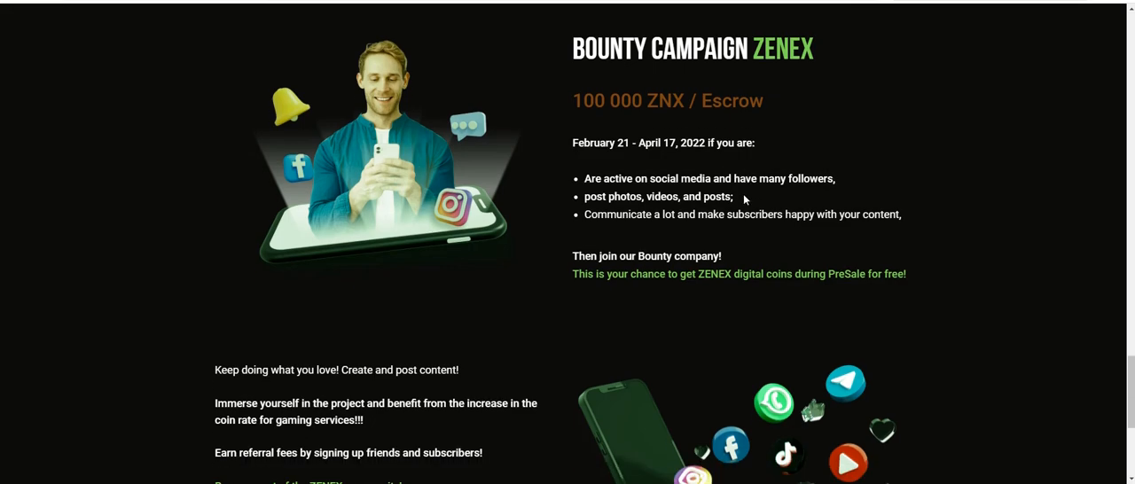
scroll(down, 3)
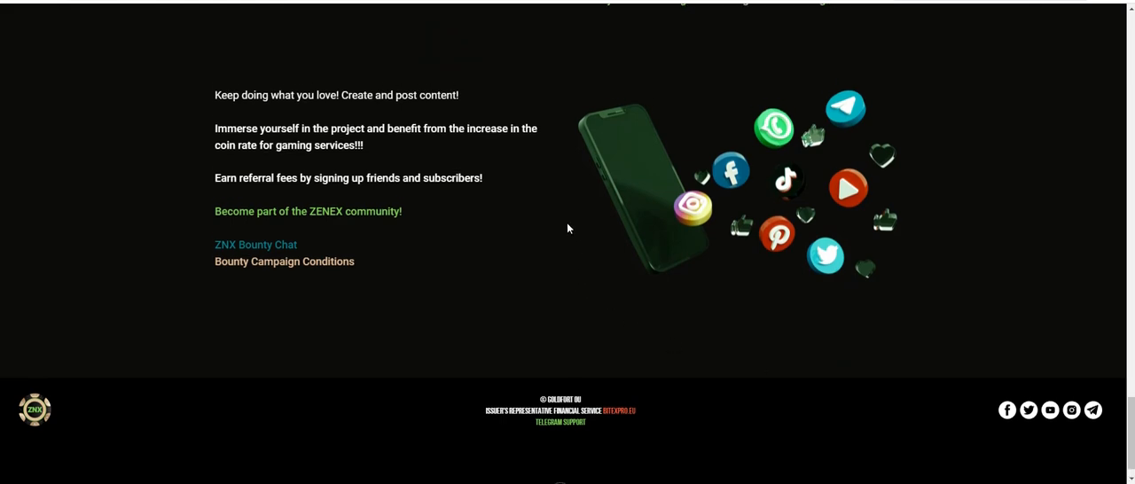
scroll(down, 3)
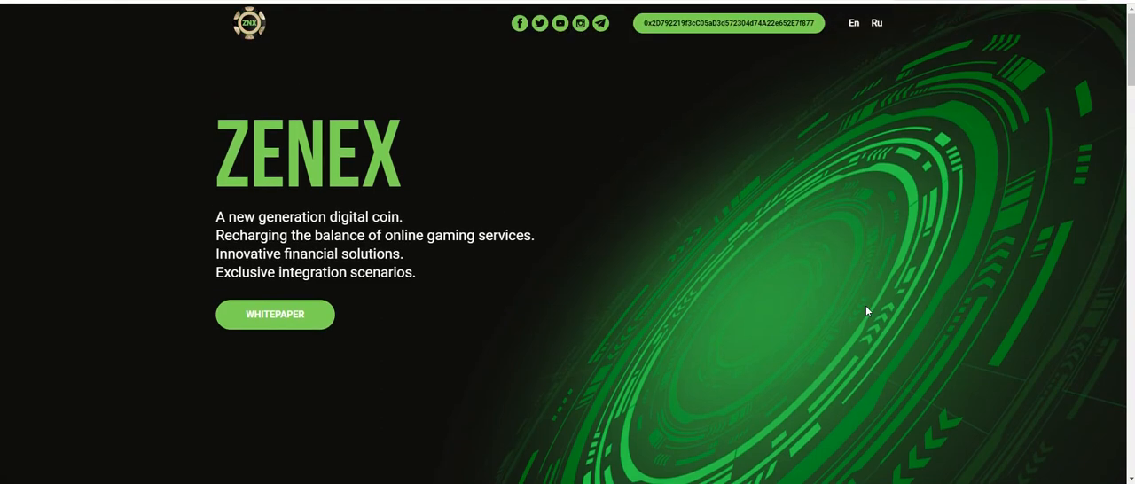
mouse_move(729, 23)
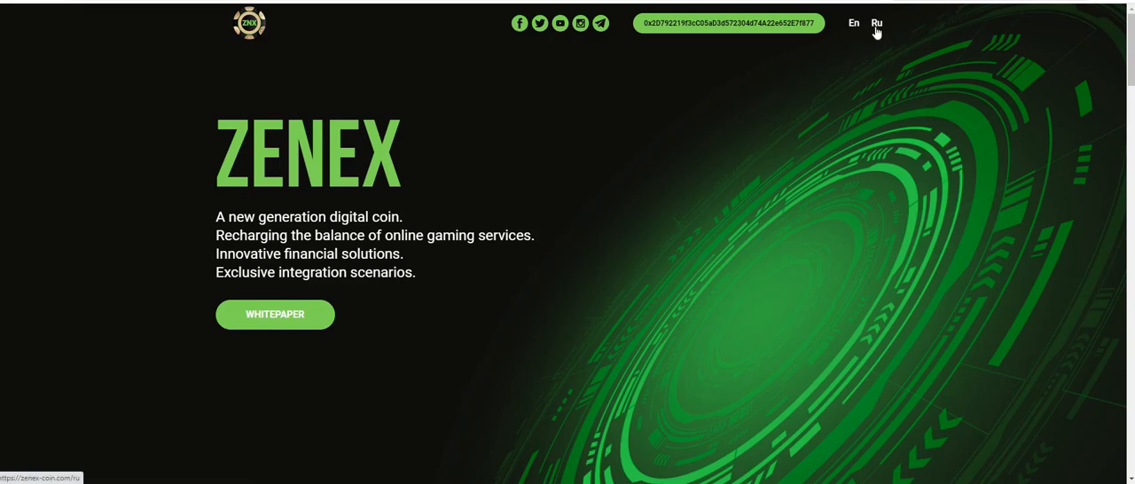
mouse_move(882, 35)
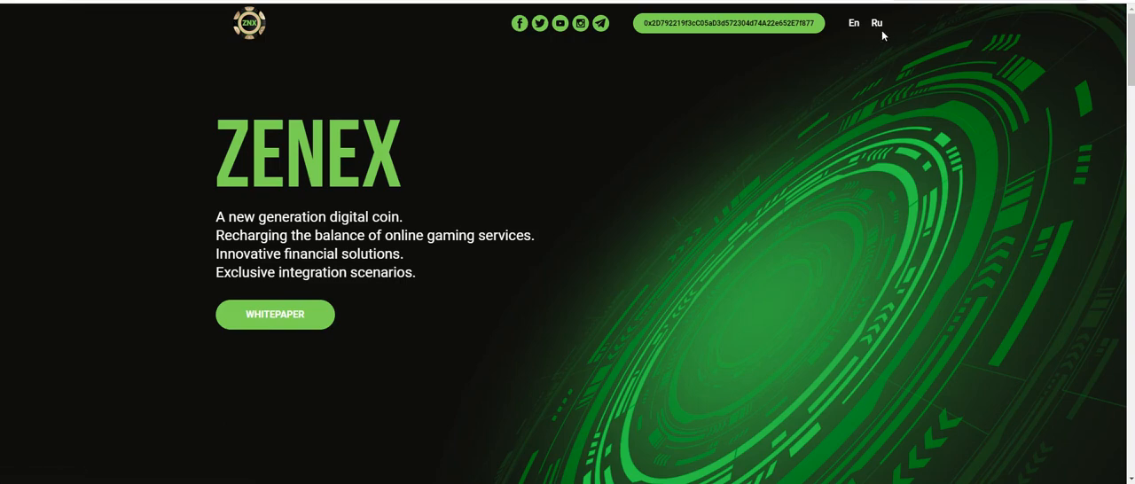
scroll(down, 3)
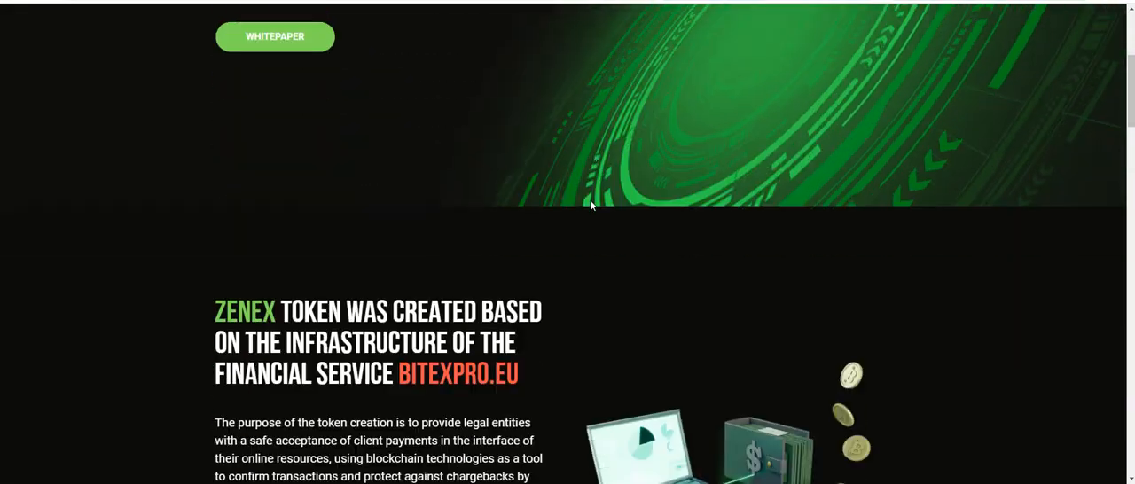
scroll(down, 3)
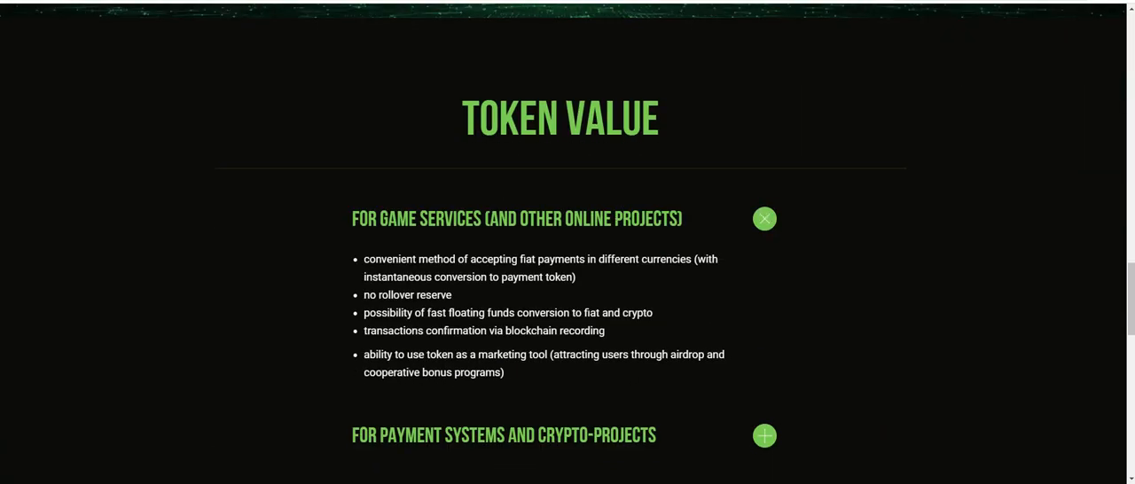
mouse_move(665, 208)
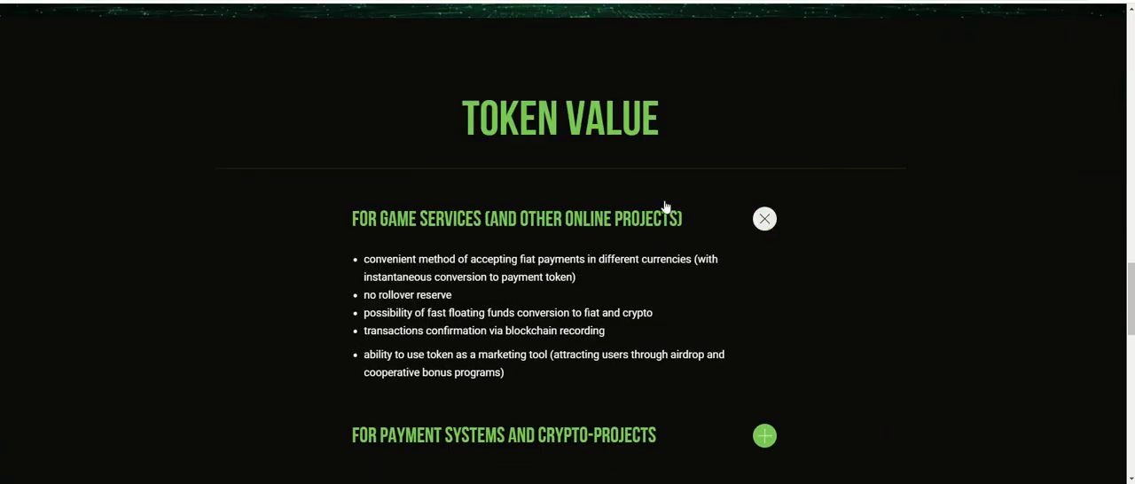
scroll(down, 3)
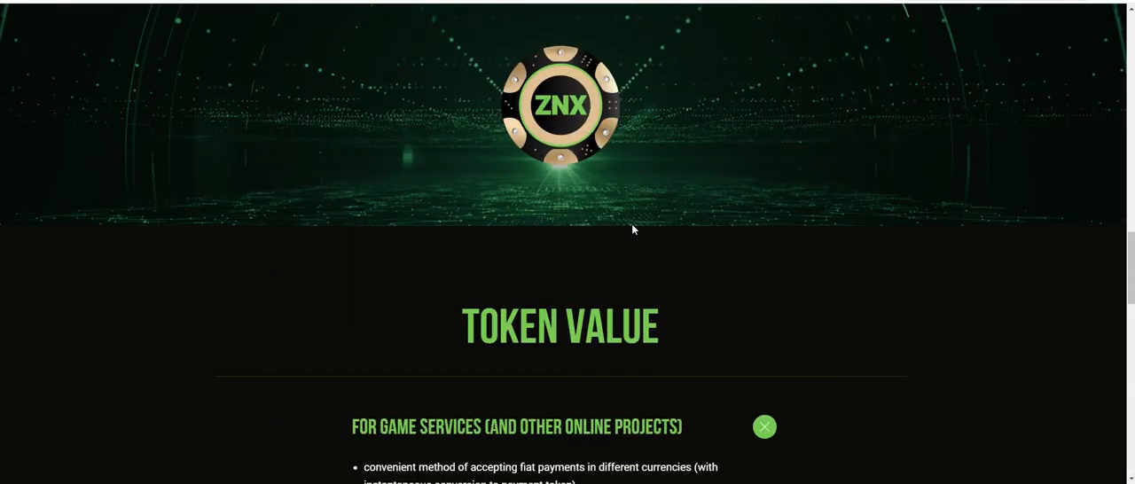
scroll(up, 3)
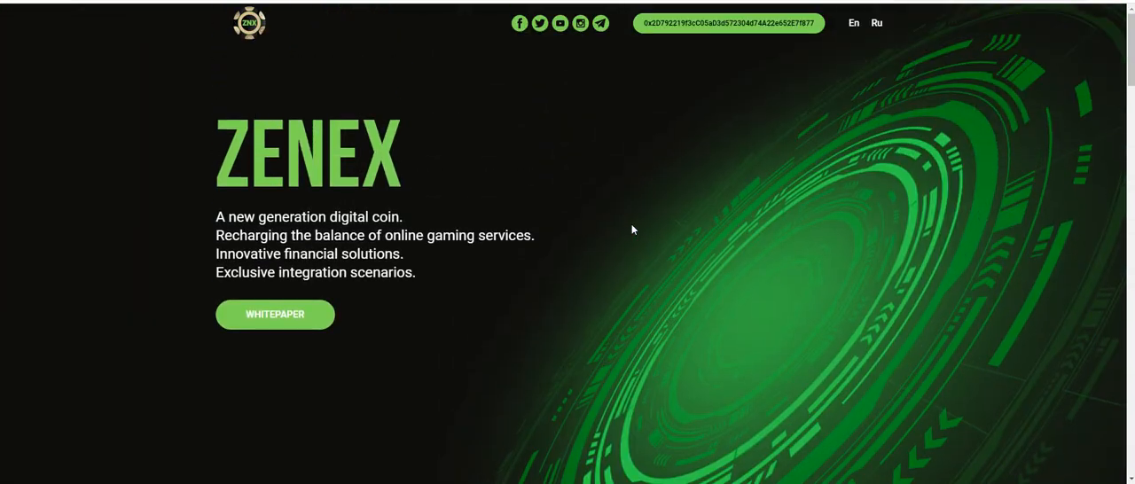